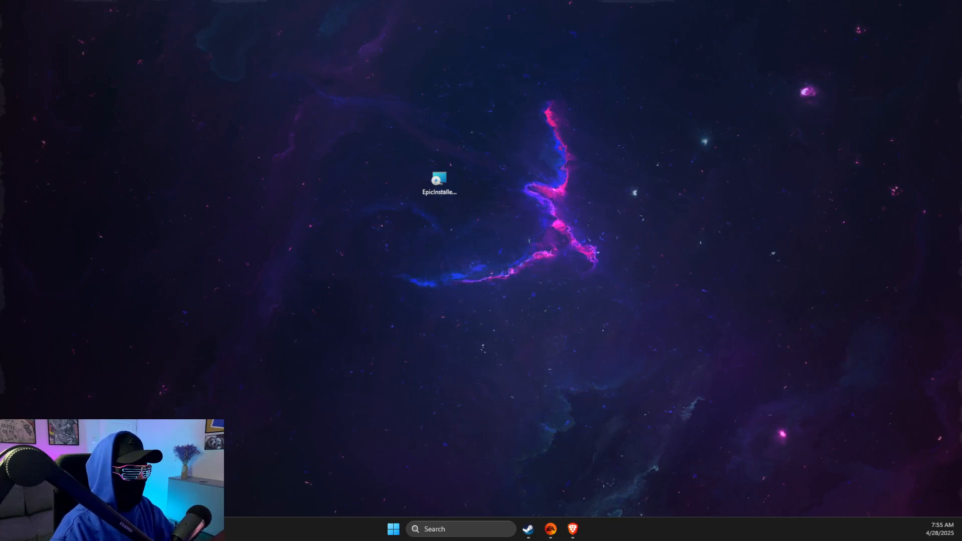
mouse_move(550, 529)
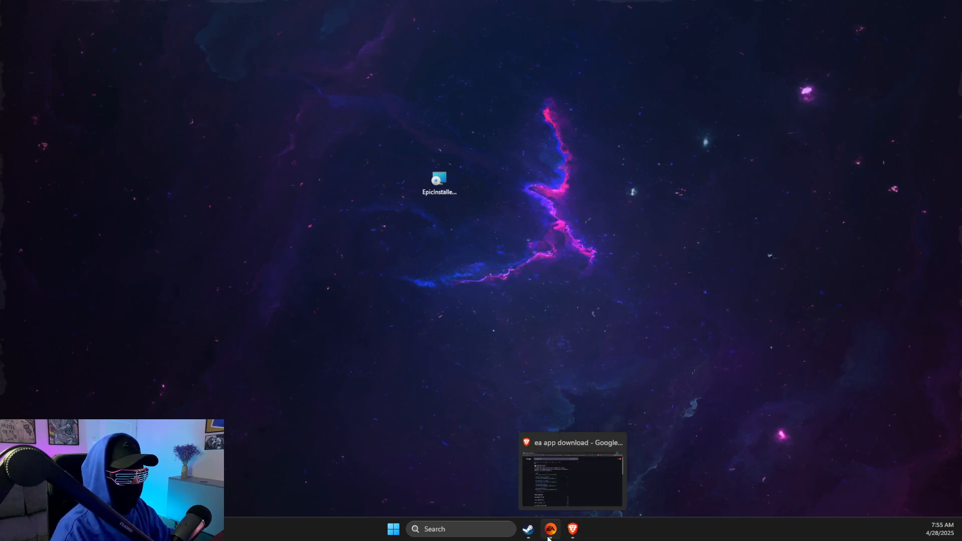
Step: Bring up the Steam library and reach the Steam menu for its Settings
click(550, 530)
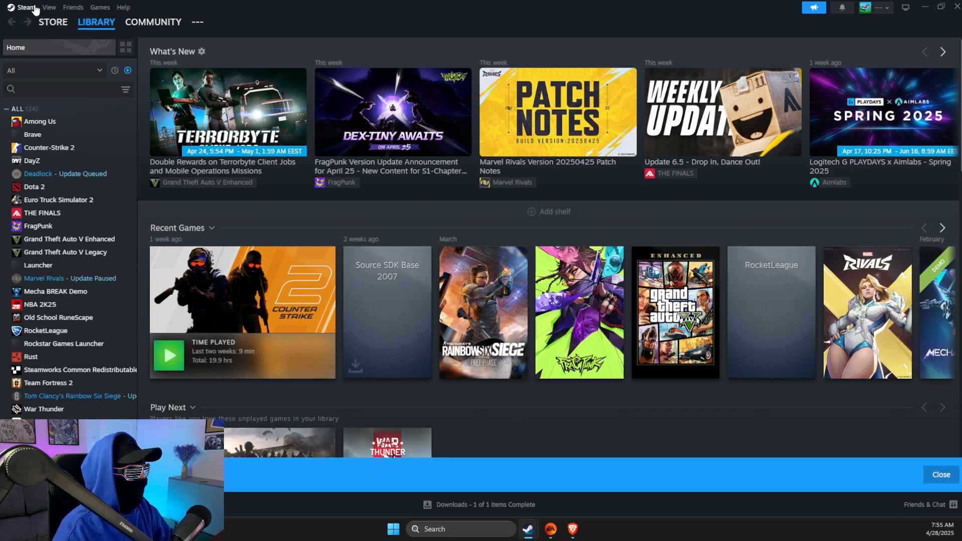
click(25, 7)
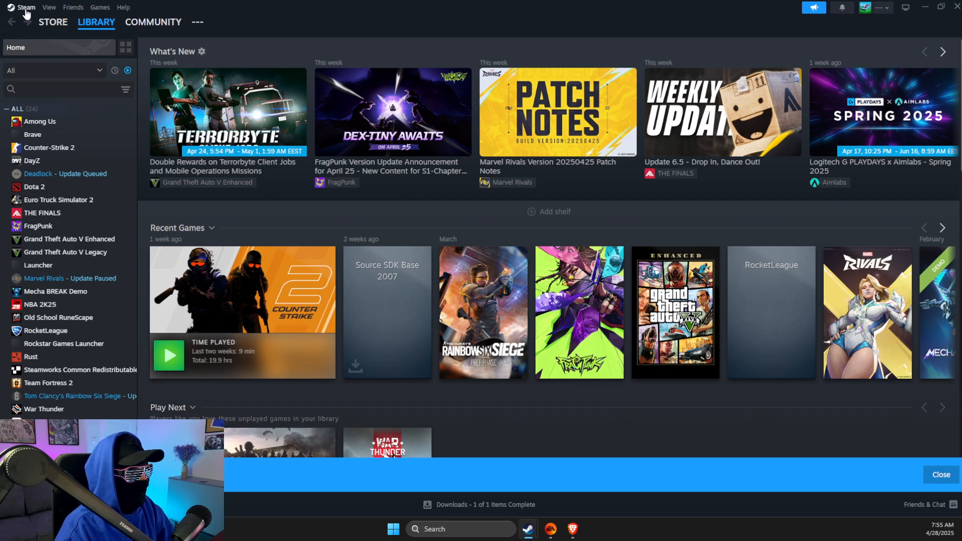
mouse_move(527, 529)
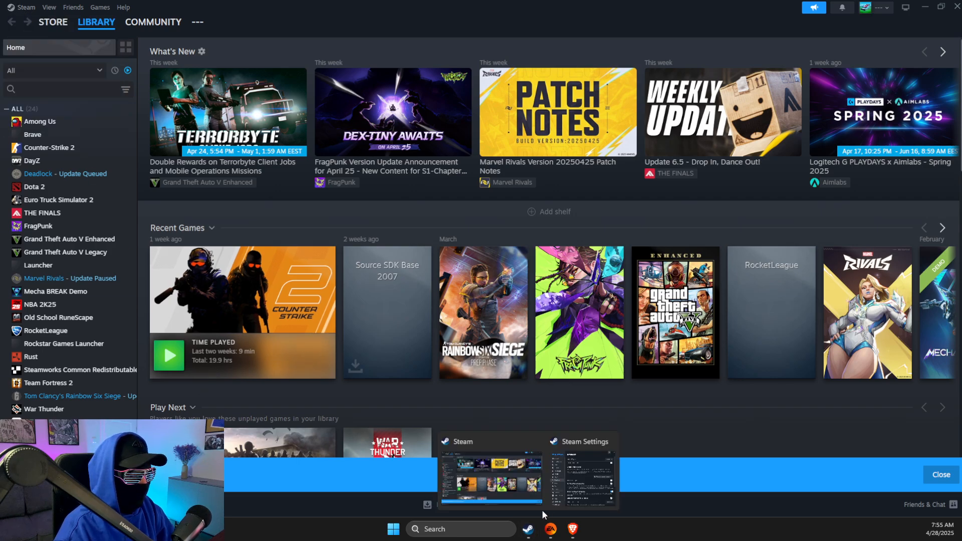
Step: Review Downloads settings down to Clear Download Cache, then close the settings window
click(581, 475)
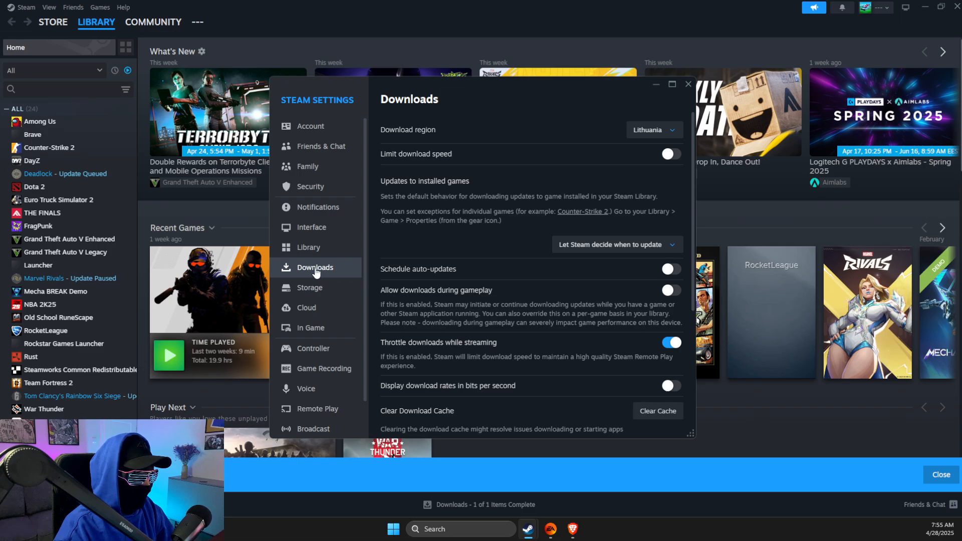
mouse_move(479, 413)
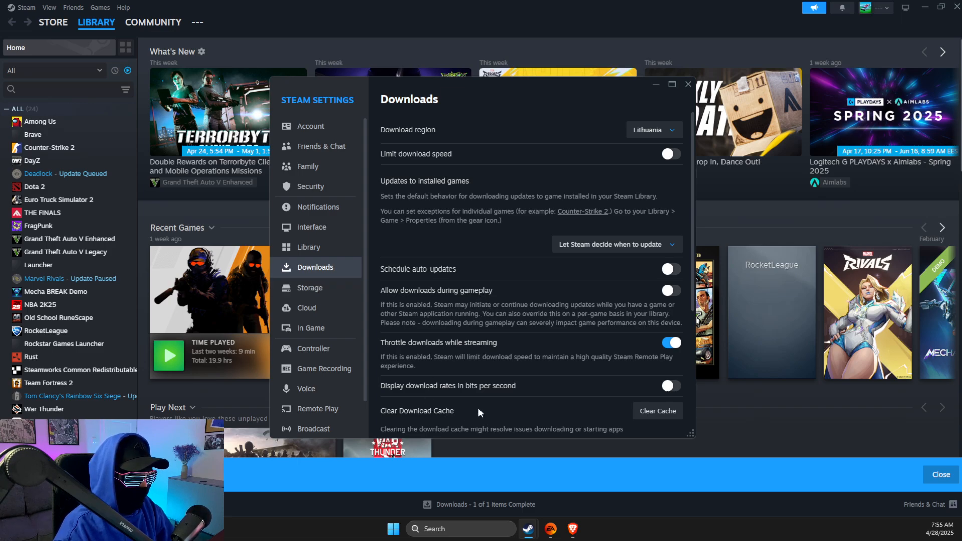
scroll(down, 3)
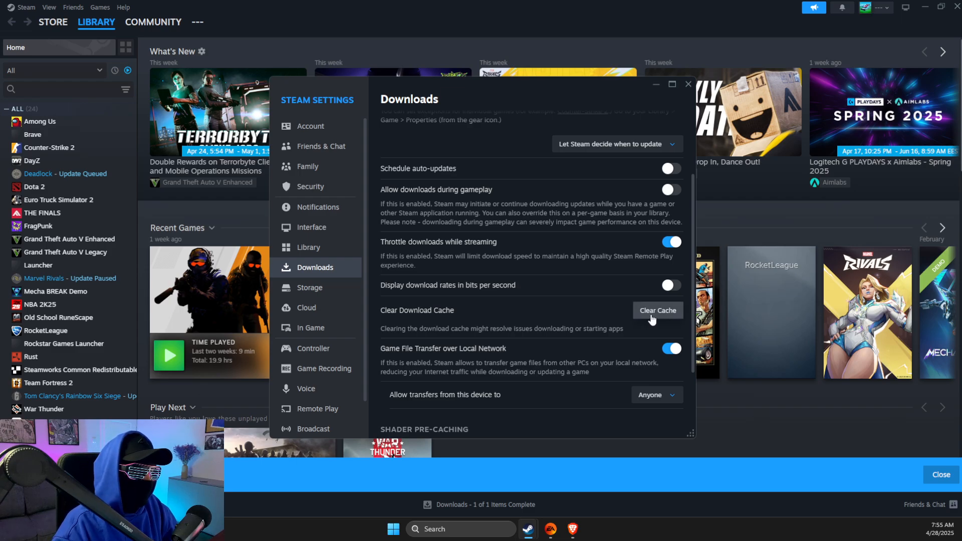
mouse_move(685, 310)
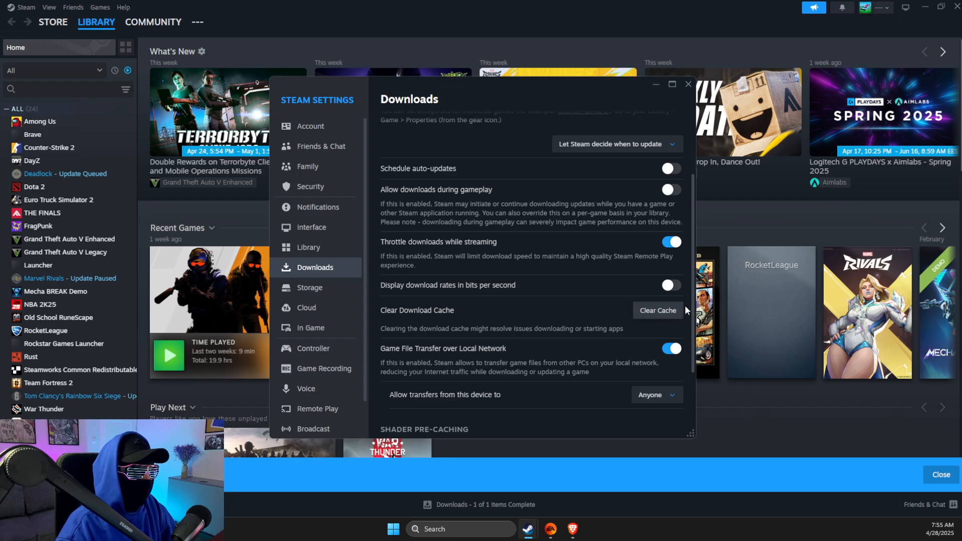
mouse_move(666, 104)
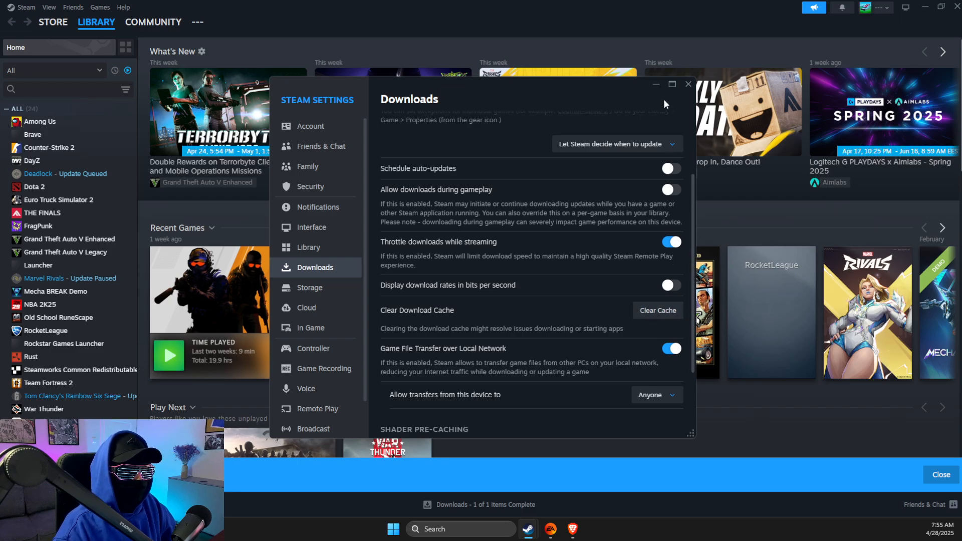
click(688, 84)
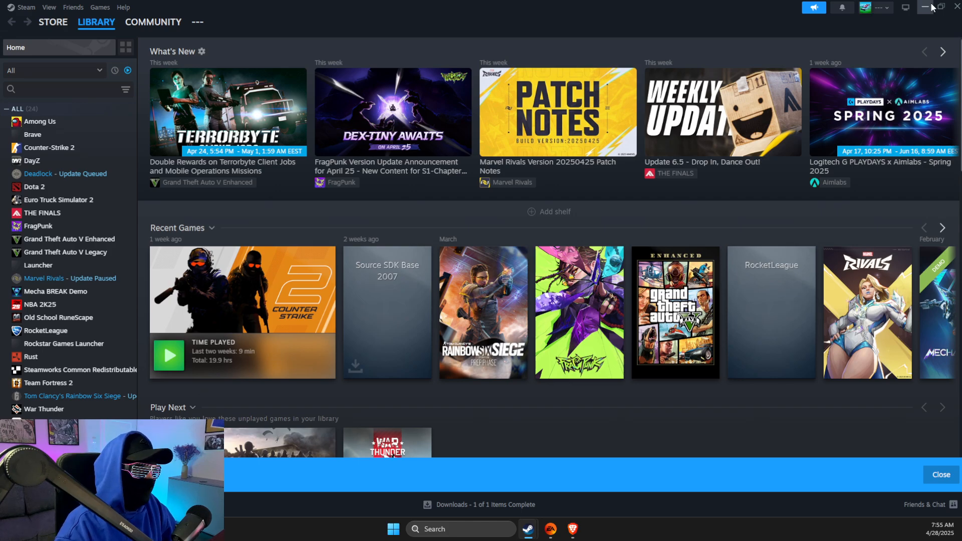
Step: Minimize Steam and start App Recovery from the EA app's Help menu
click(923, 7)
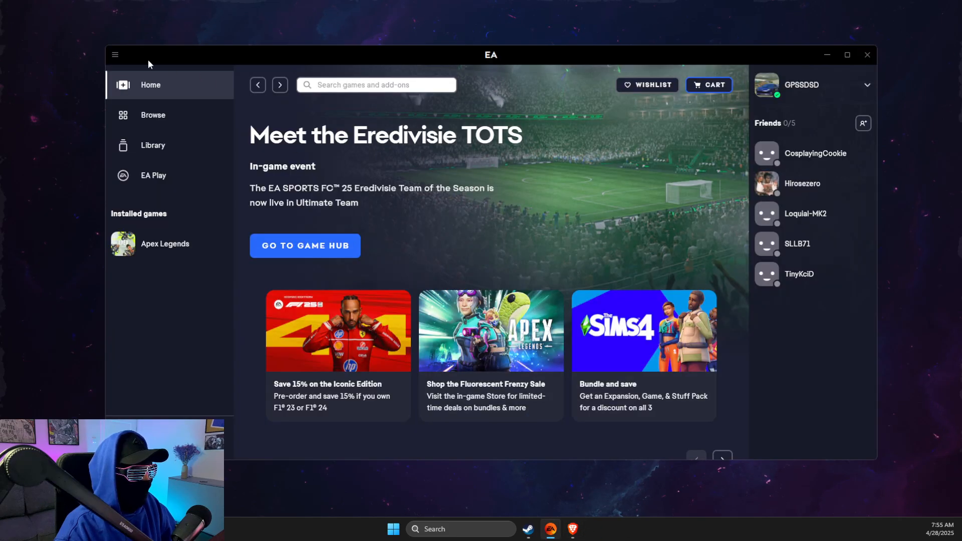
click(115, 54)
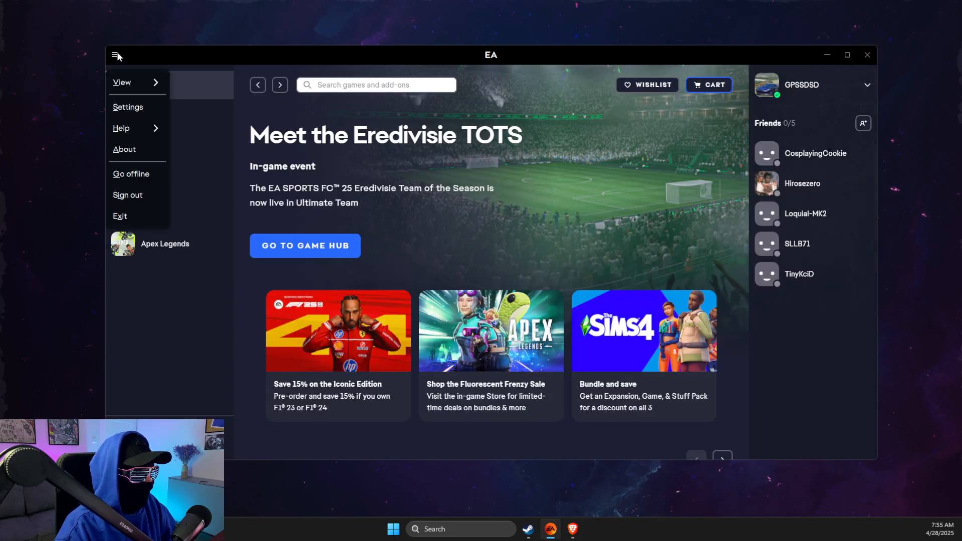
click(122, 128)
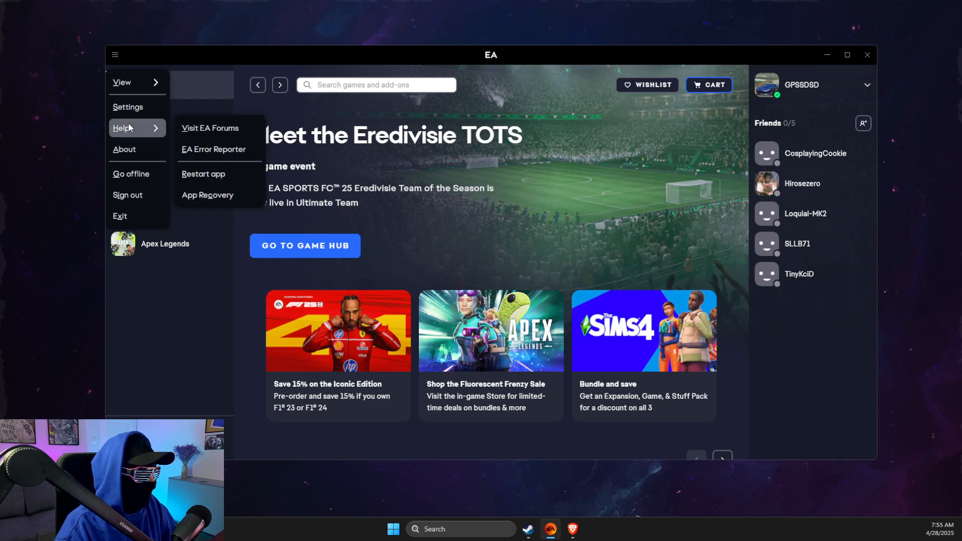
click(207, 194)
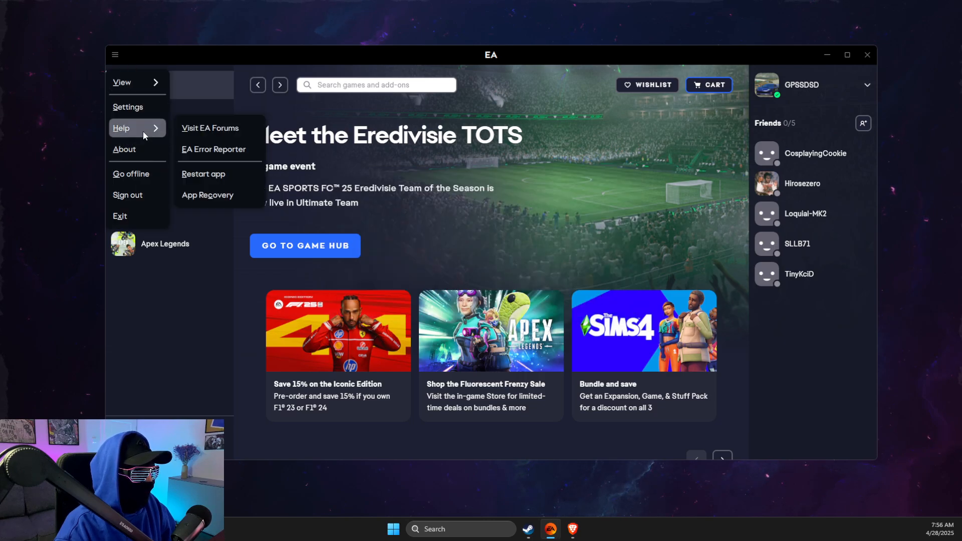
mouse_move(211, 174)
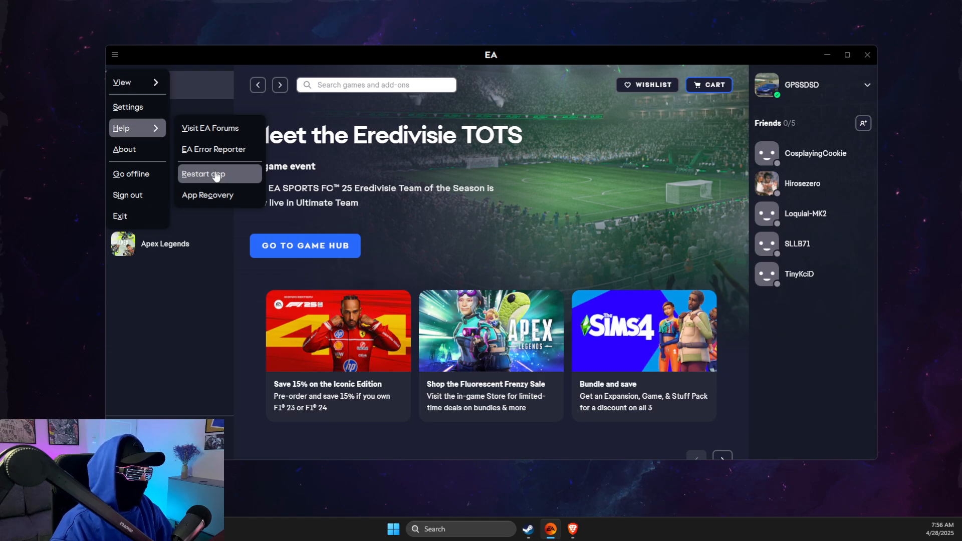
mouse_move(218, 194)
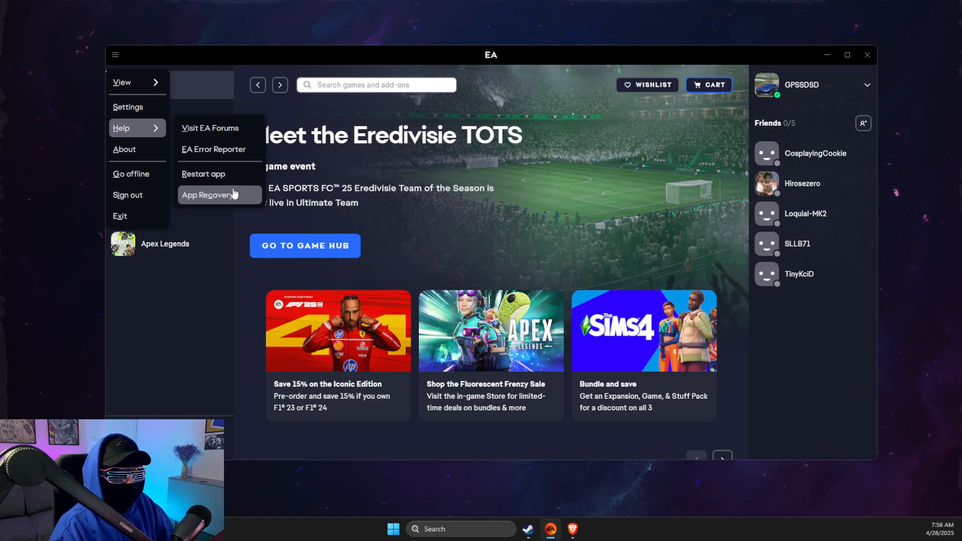
mouse_move(671, 167)
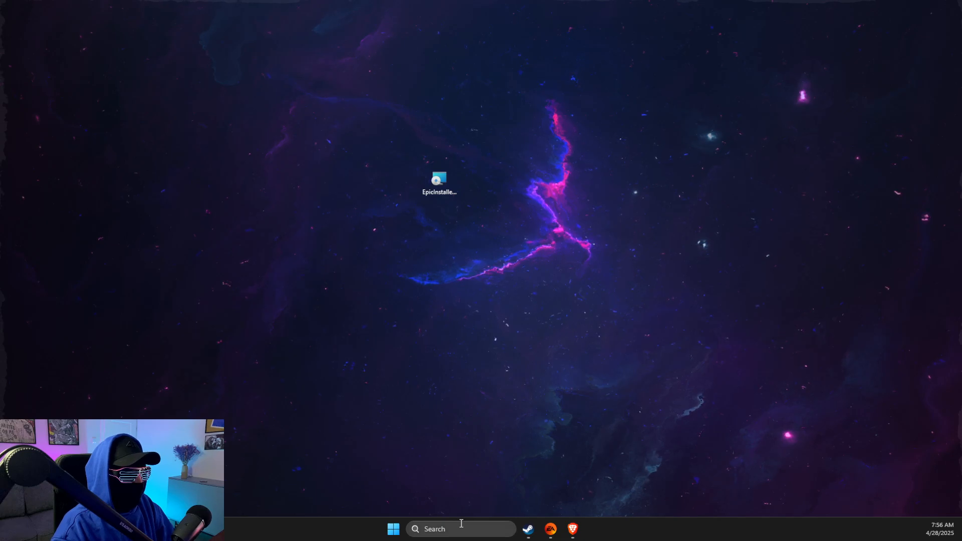
Step: Search installed apps and filter the list to 'ea' to find the EA app's uninstall option
text(inst)
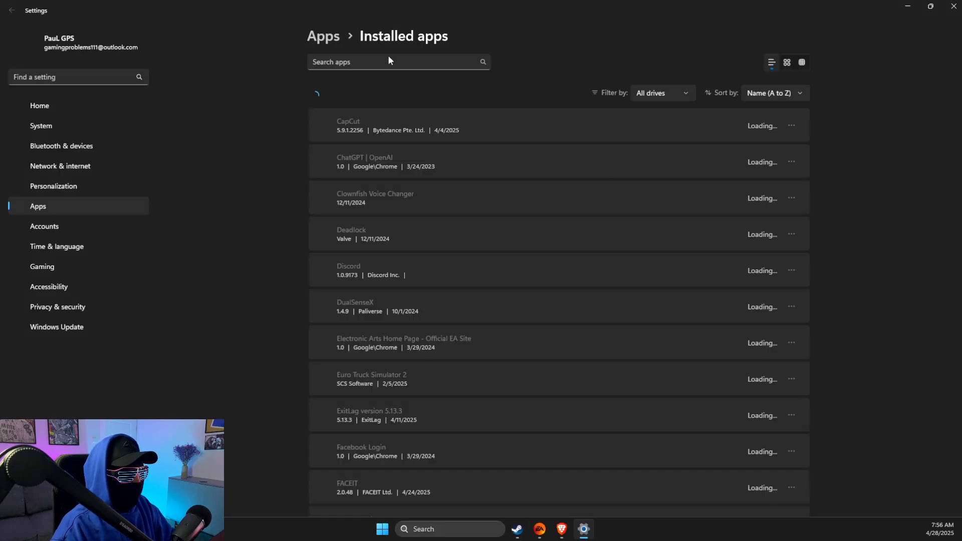
text(ea)
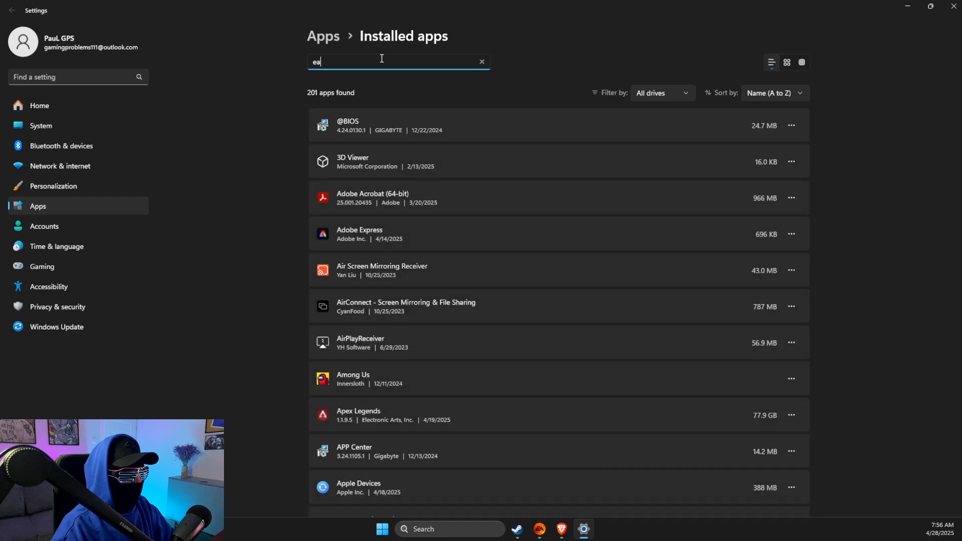
text(a)
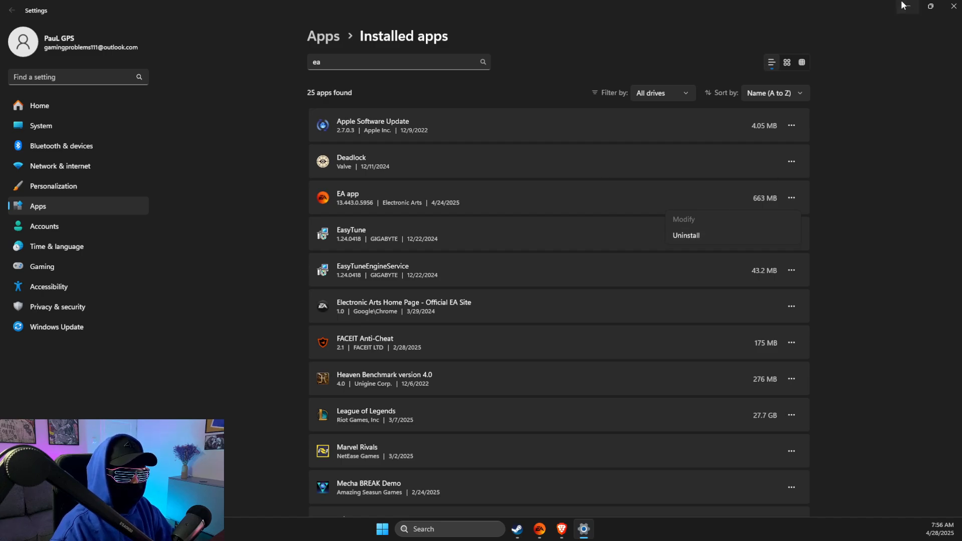
Step: Hide Settings, load the EA app download page on ea.com, then return to the desktop
click(559, 529)
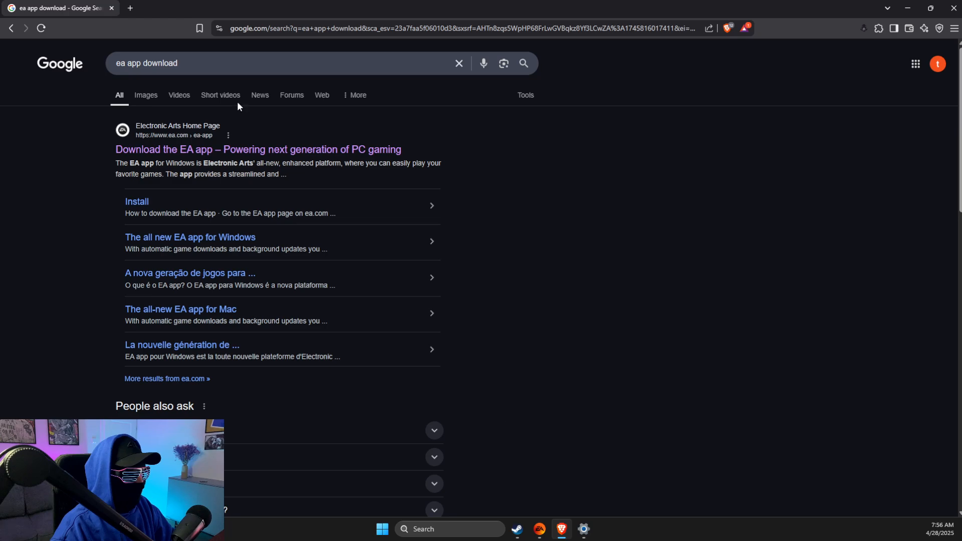
click(258, 149)
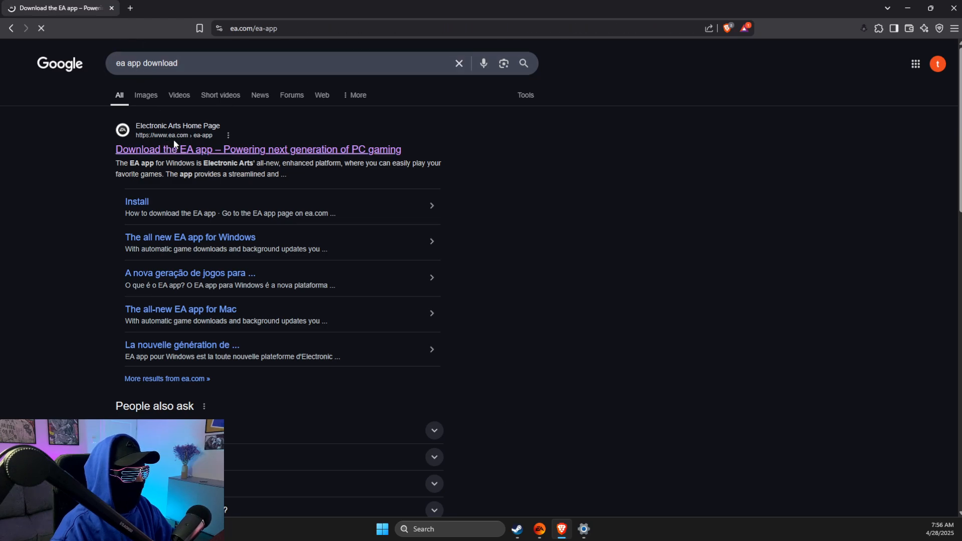
click(258, 149)
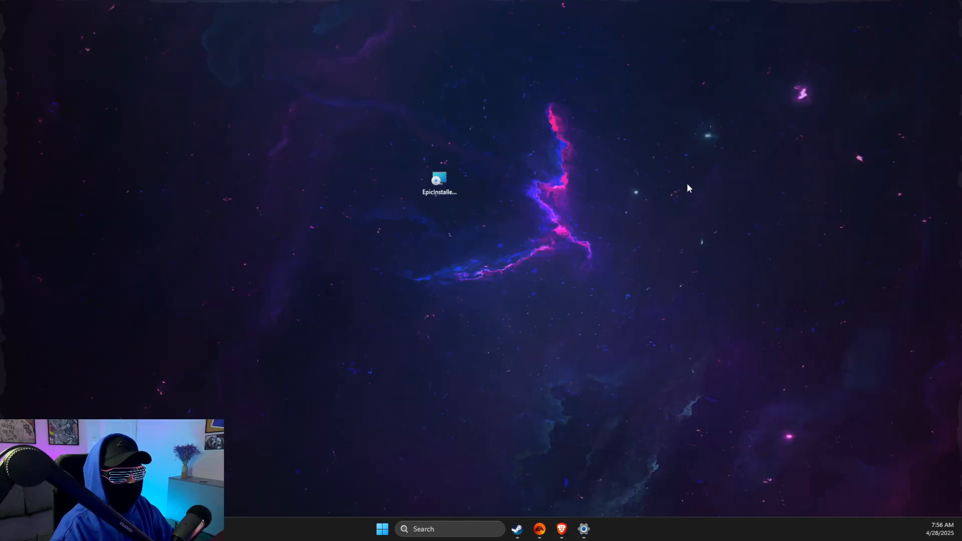
Step: Reopen the EA app to its home page showing Apex Legends installed
click(538, 528)
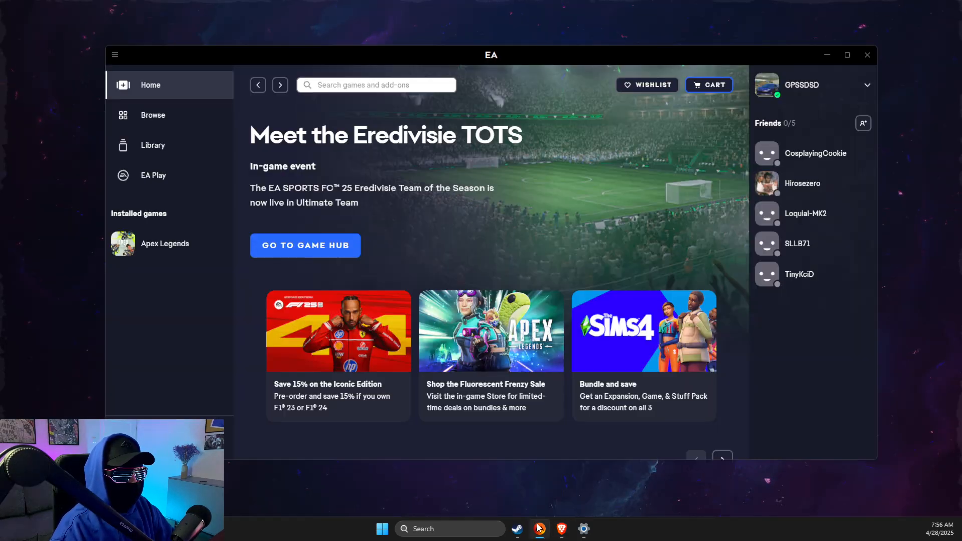
mouse_move(480, 253)
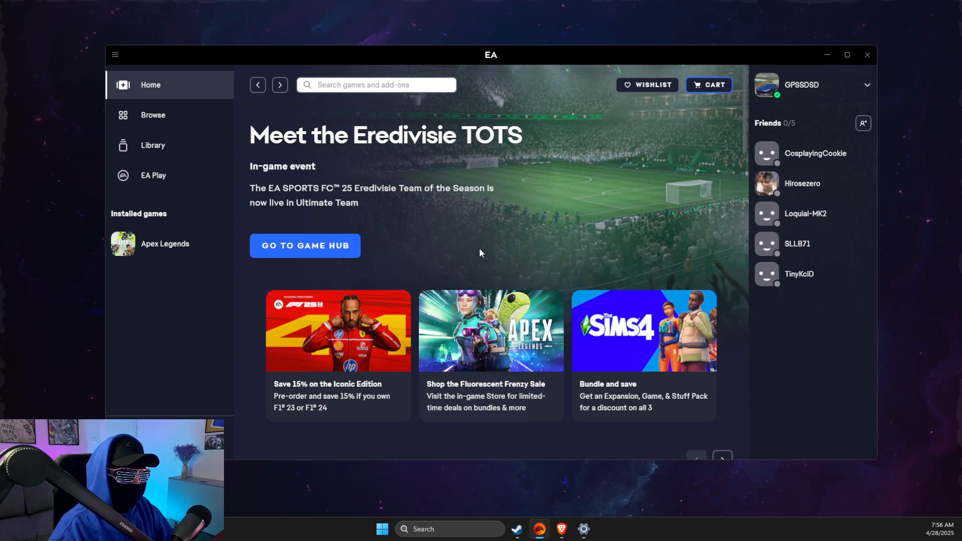